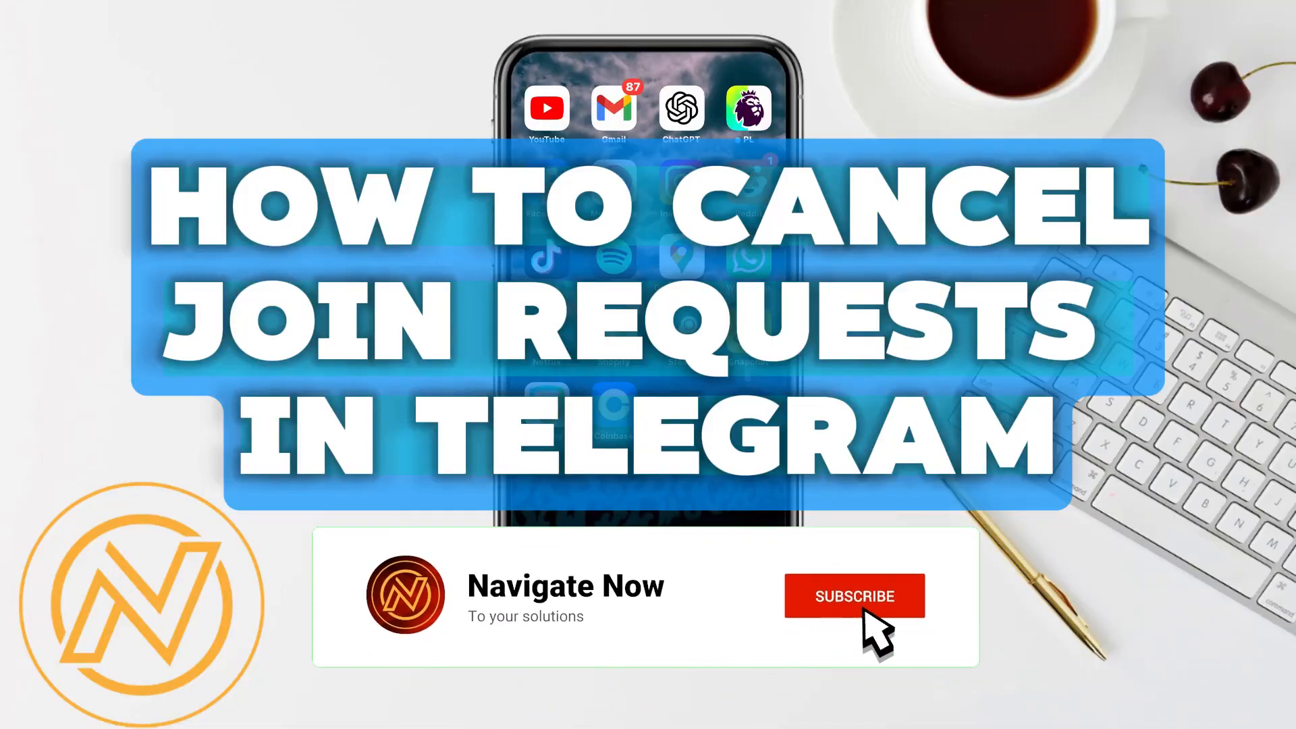
Launch Telegram from the home screen to the Chats list
left_click(853, 595)
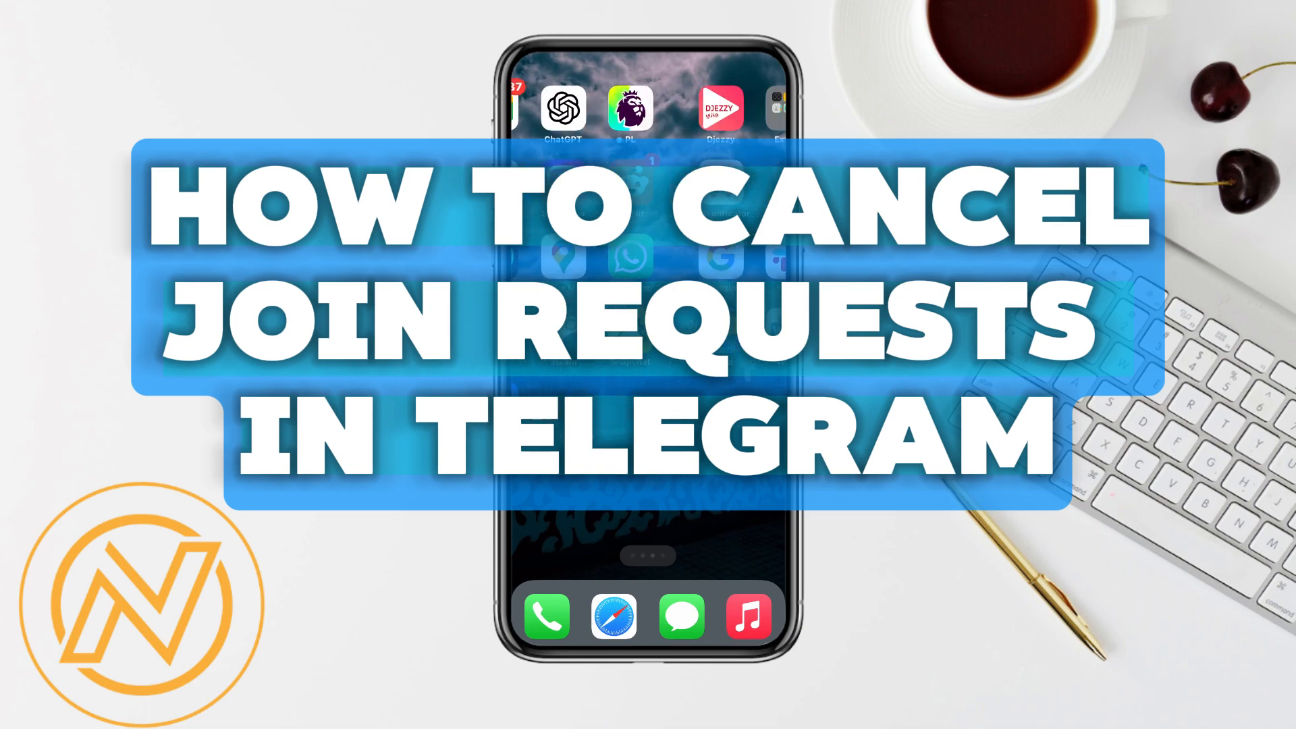
left_click(747, 183)
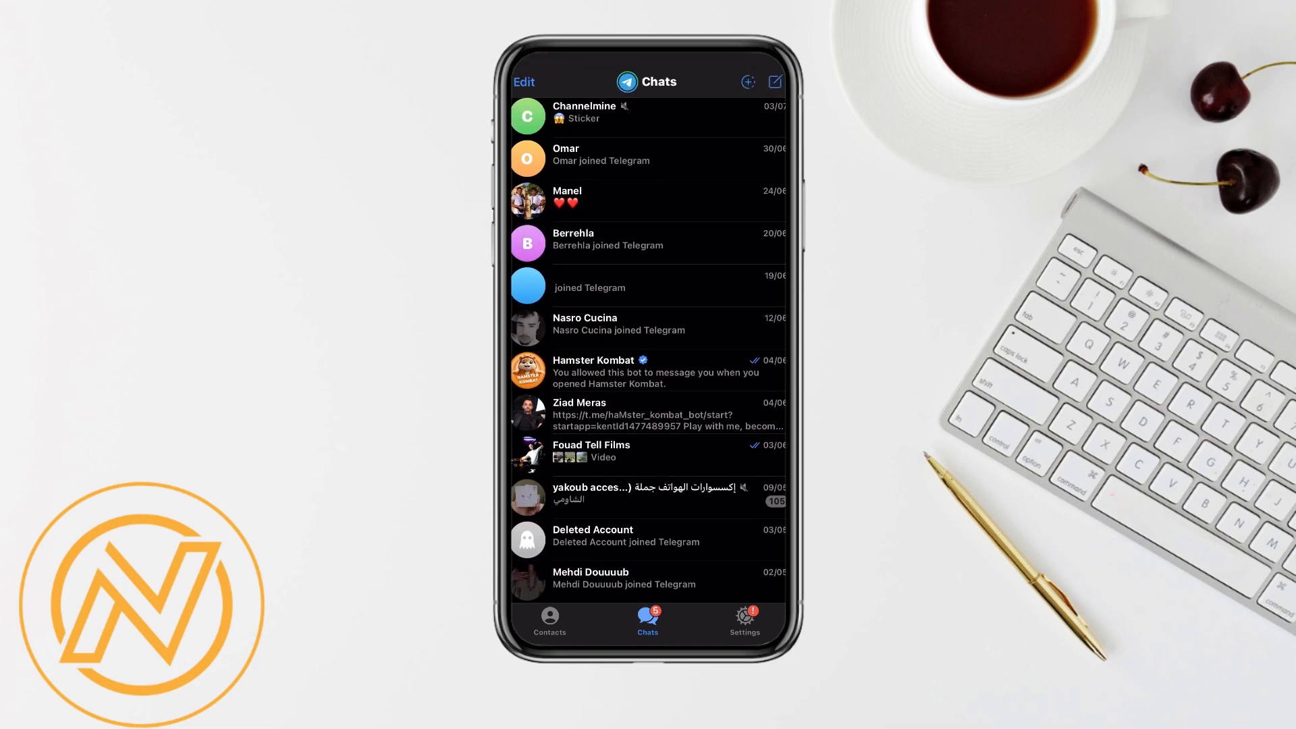
Go from the Chats list to the account Settings screen
scroll("down", 3)
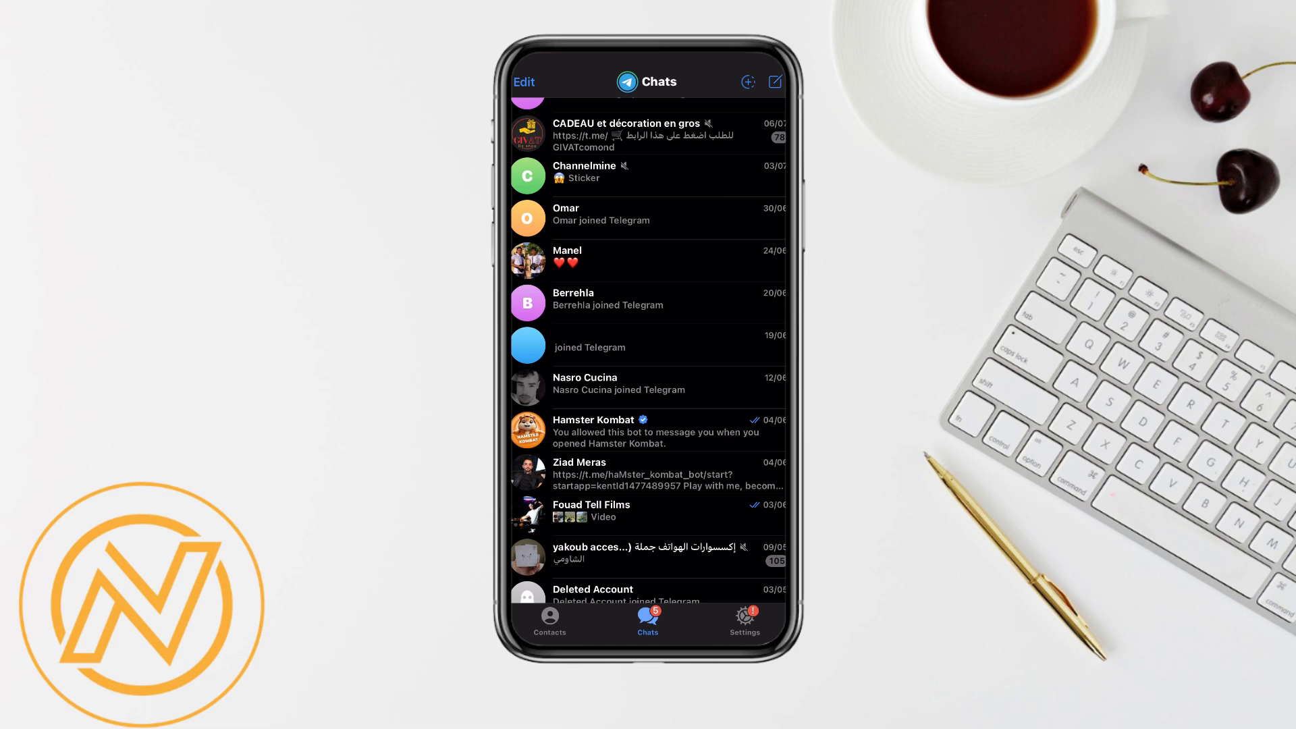
scroll("down", 3)
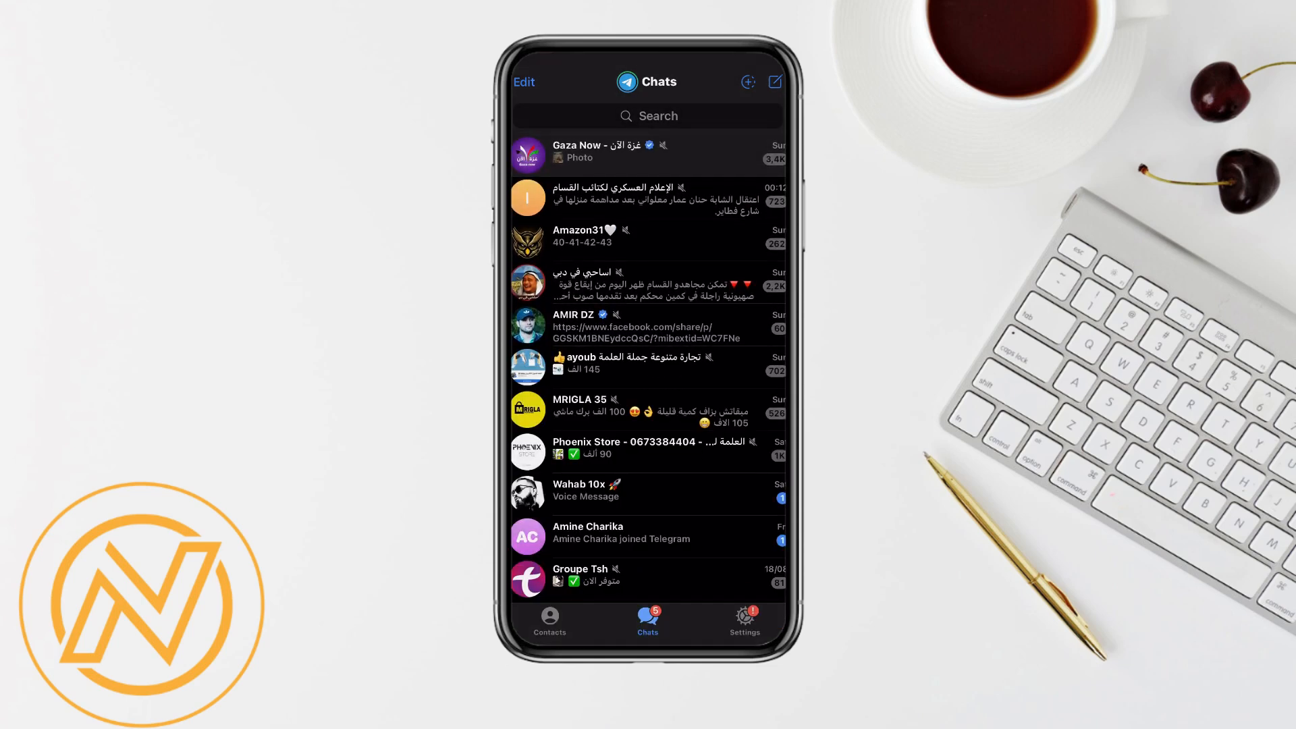
left_click(743, 621)
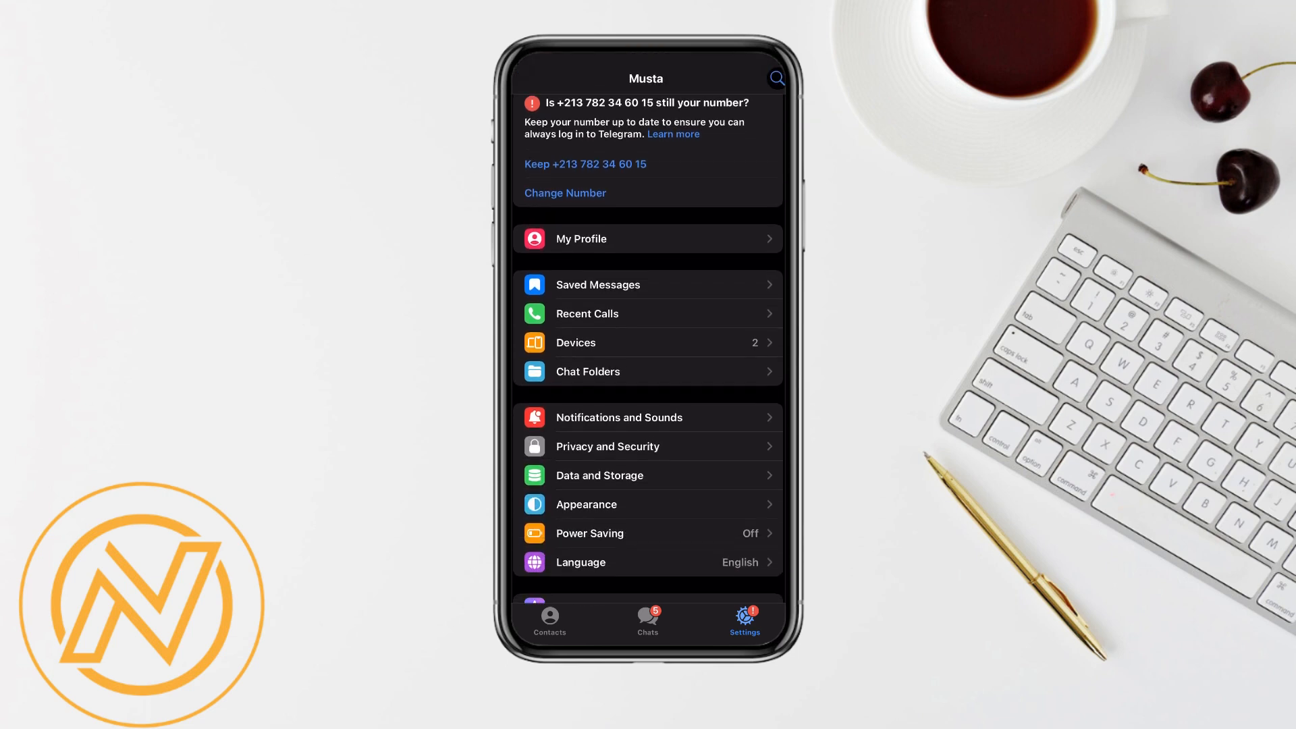
Reach the Groups & Channels invite options inside Privacy and Security
left_click(608, 447)
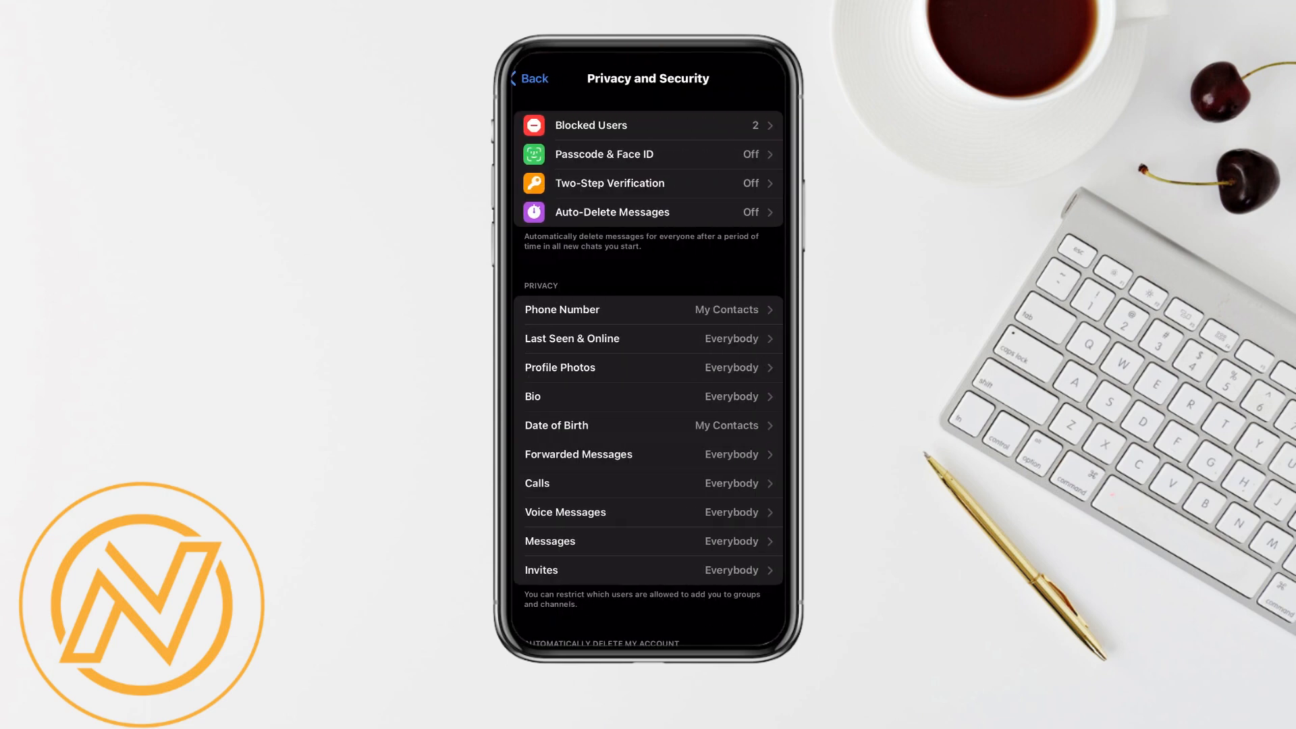
scroll("down", 3)
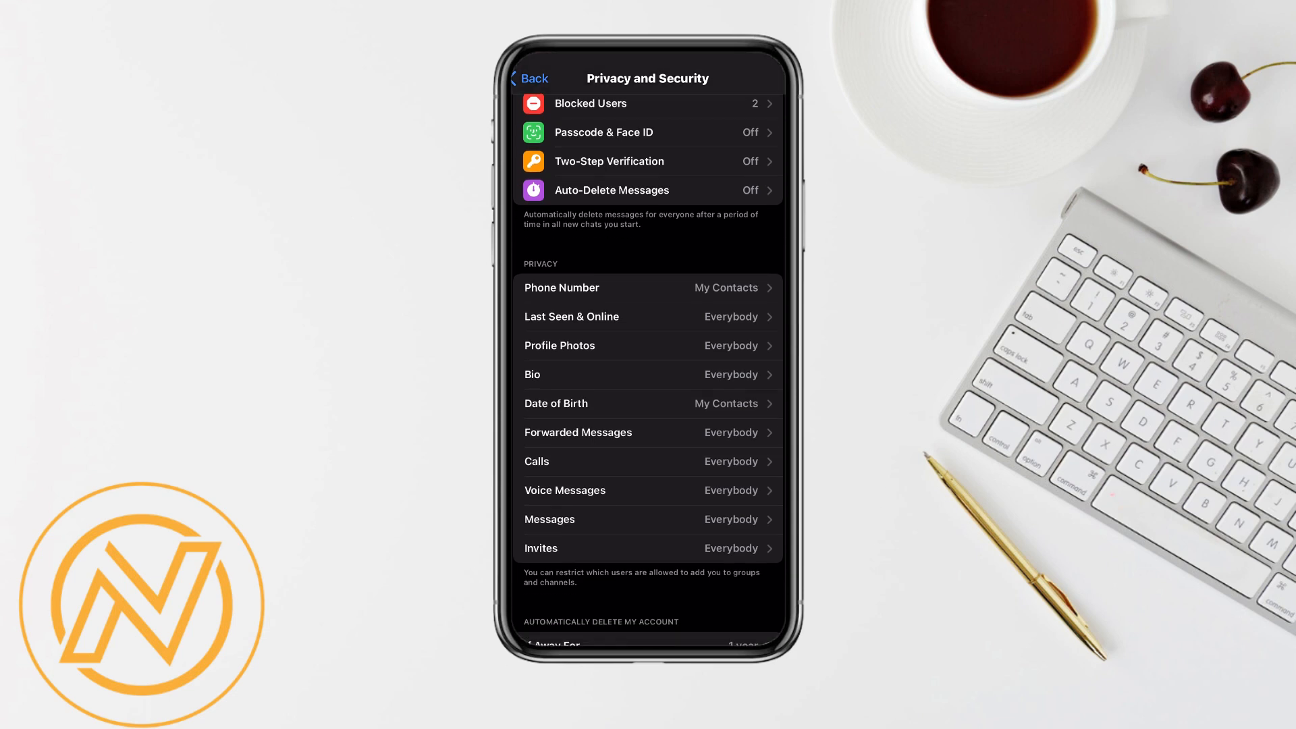
scroll("down", 3)
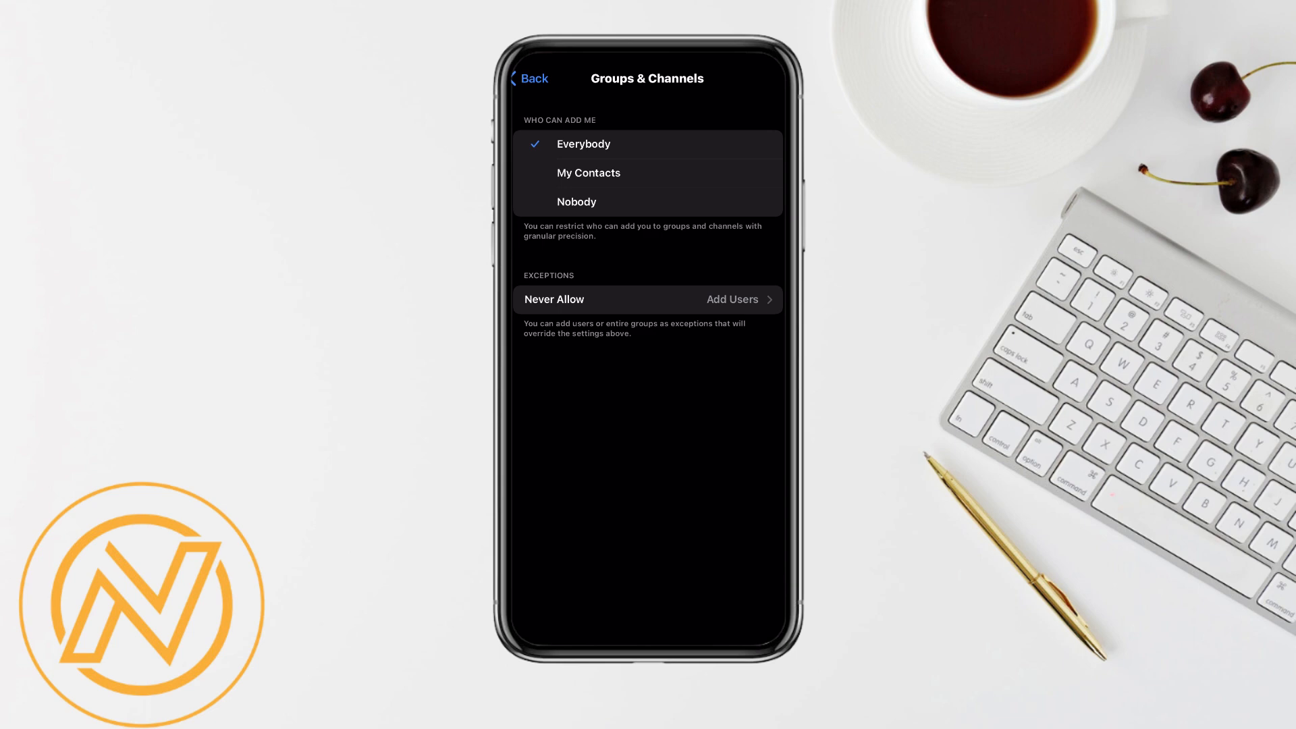
Set Who Can Add Me to My Contacts instead of Everybody
left_click(576, 201)
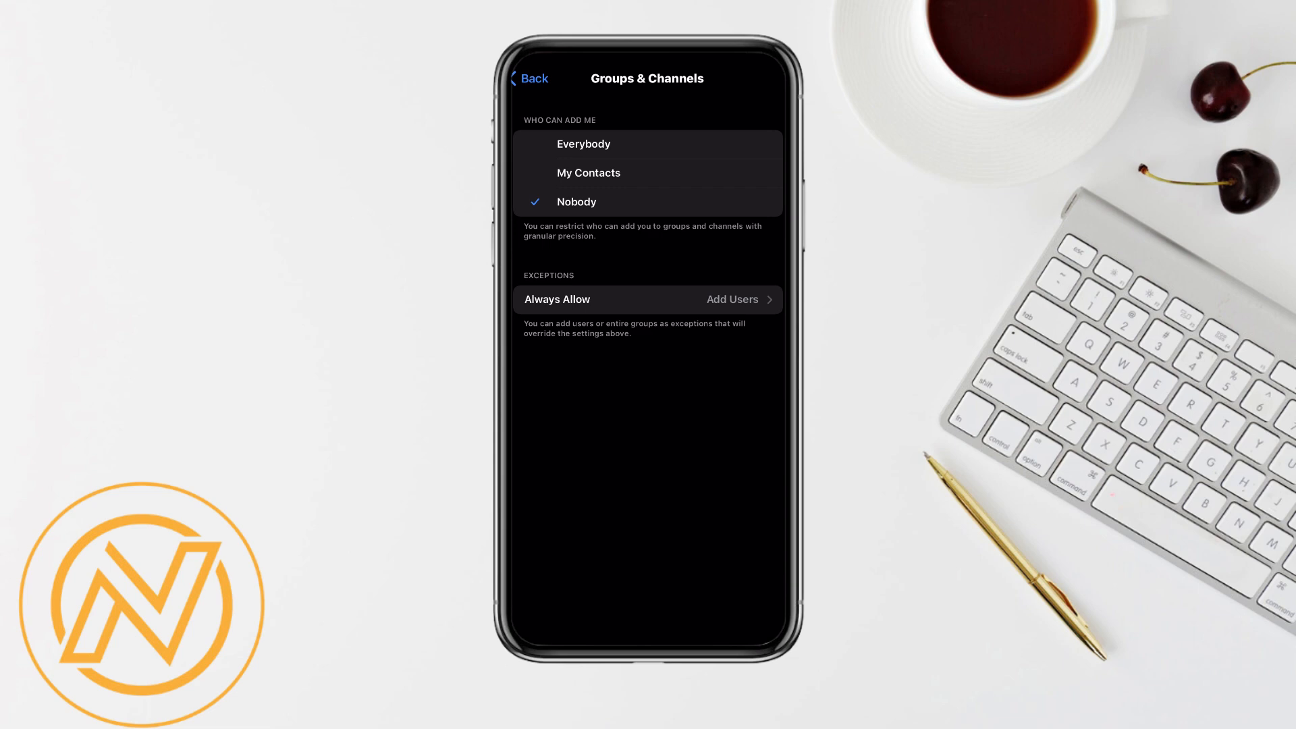
left_click(588, 173)
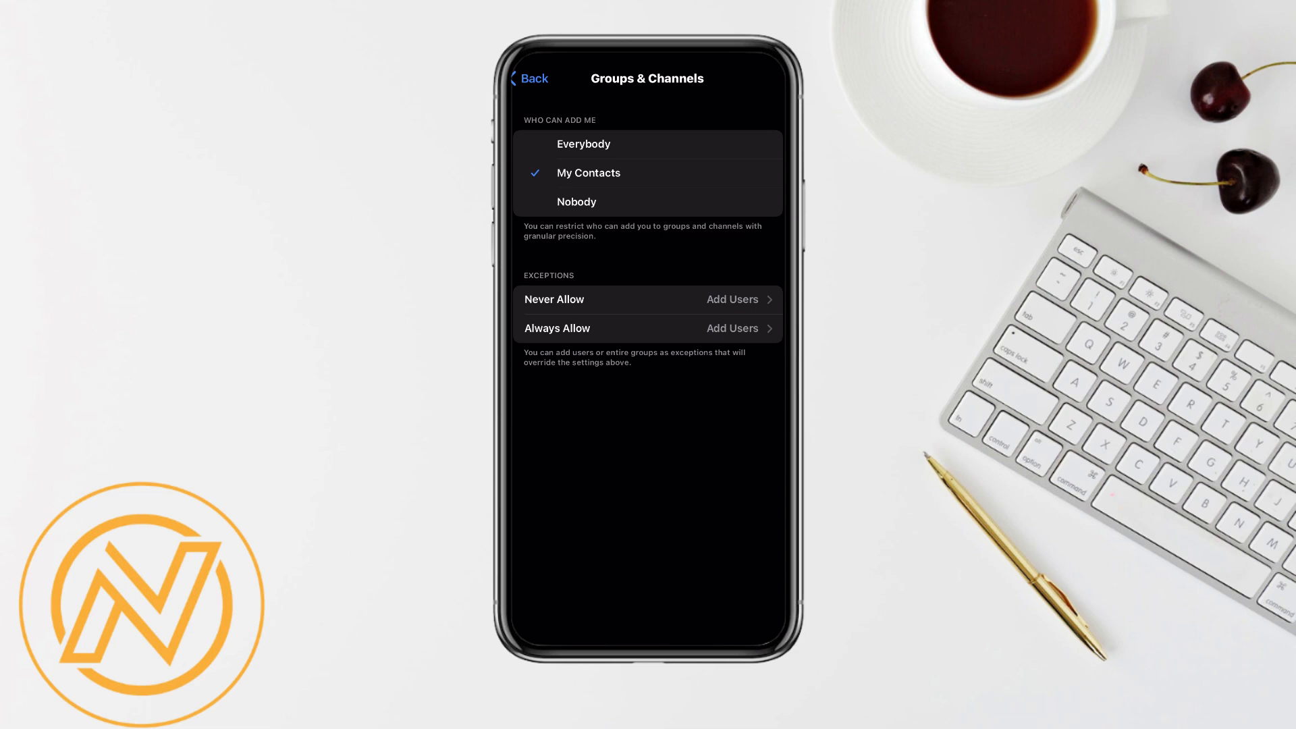
Return through Privacy and Security to the main Settings list
left_click(529, 79)
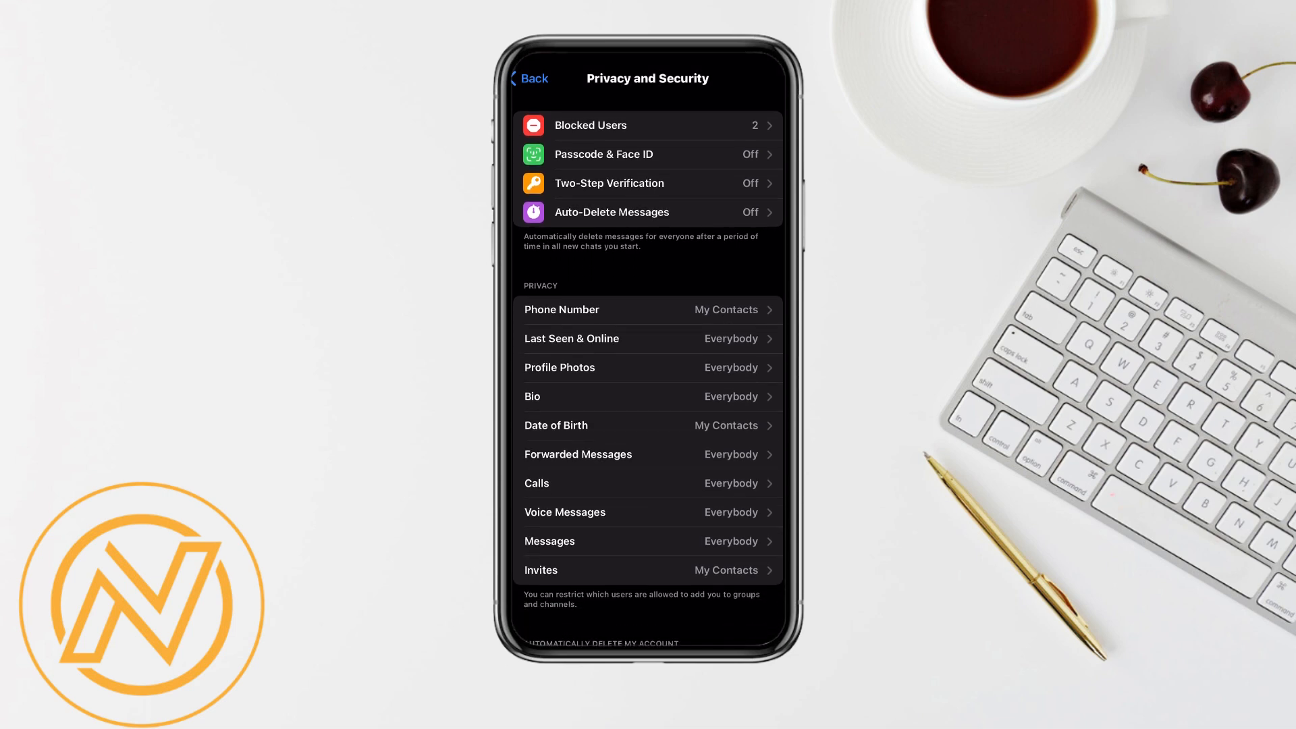
left_click(532, 78)
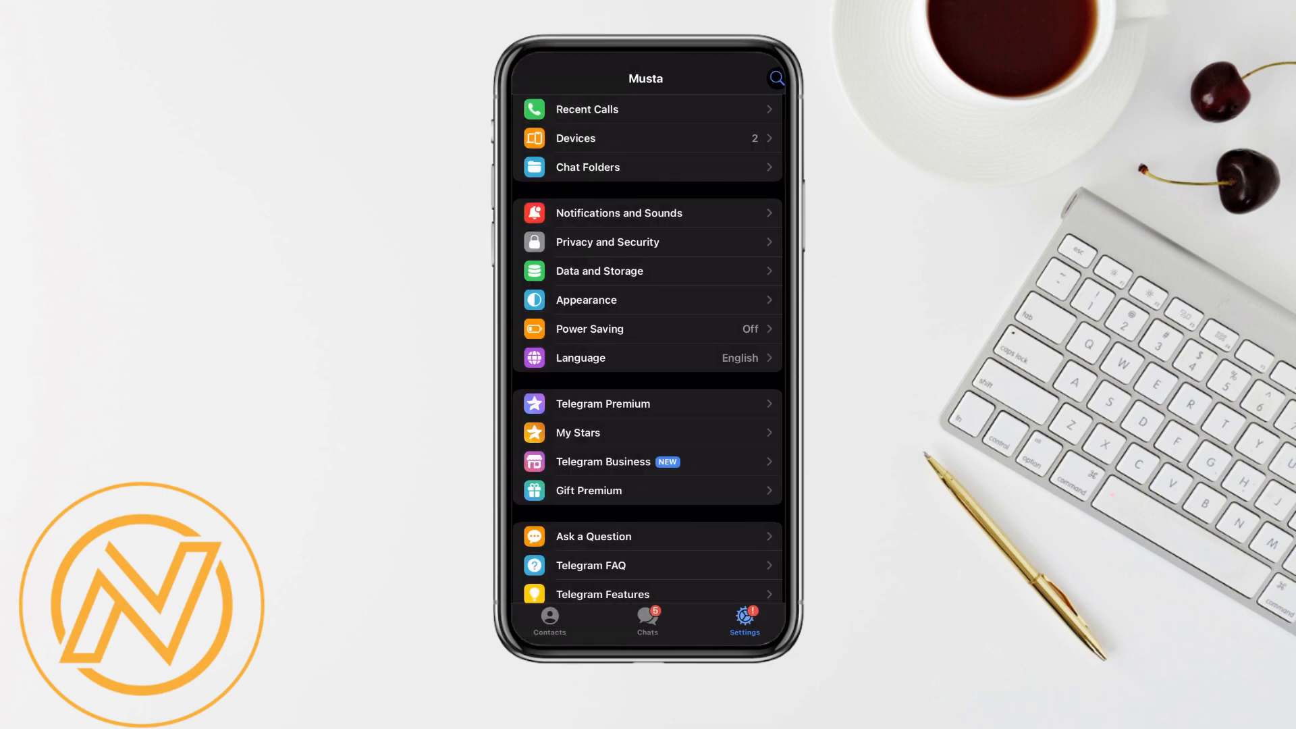